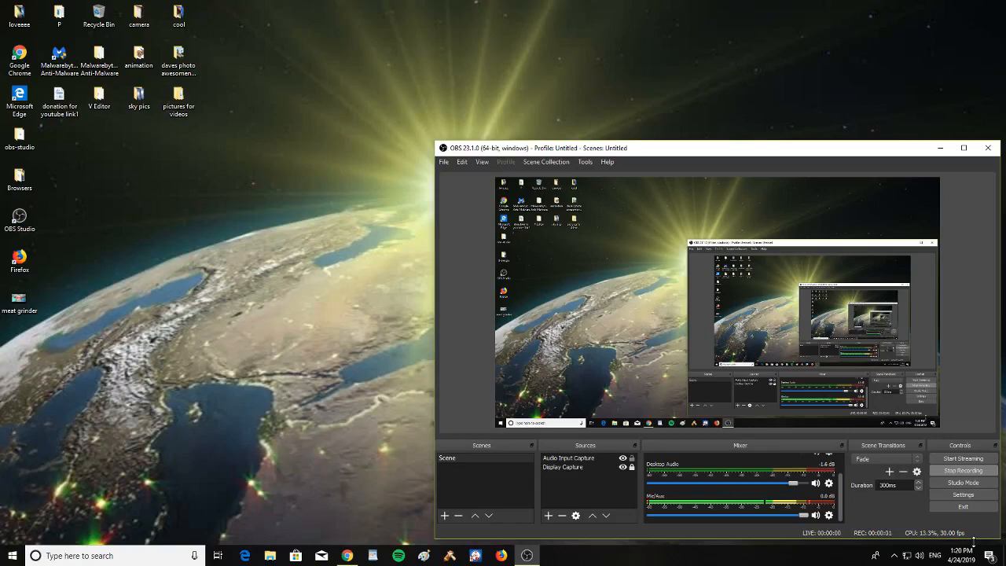
mouse_move(935, 533)
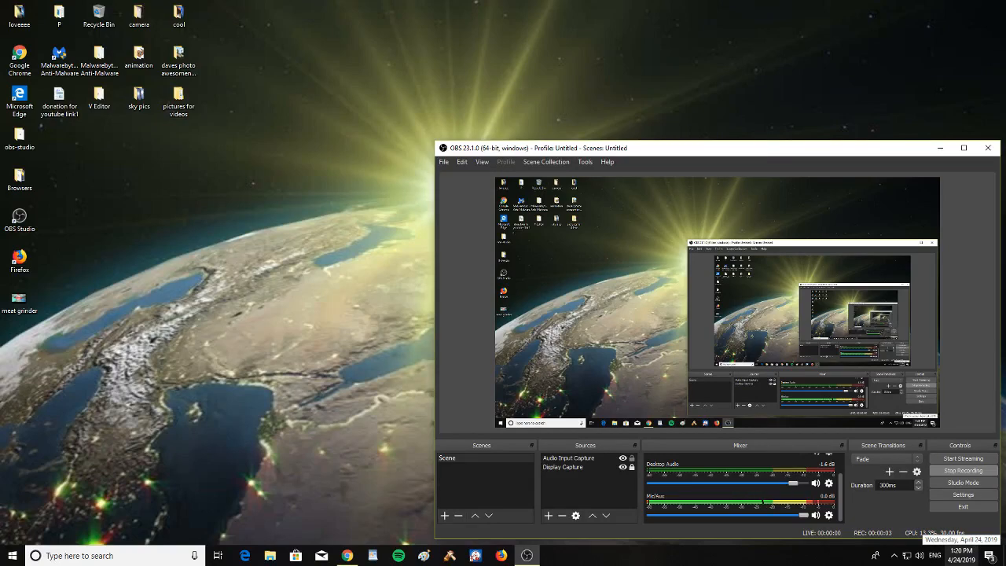
Minimize the OBS Studio window so the desktop shows while recording continues
right_click(707, 555)
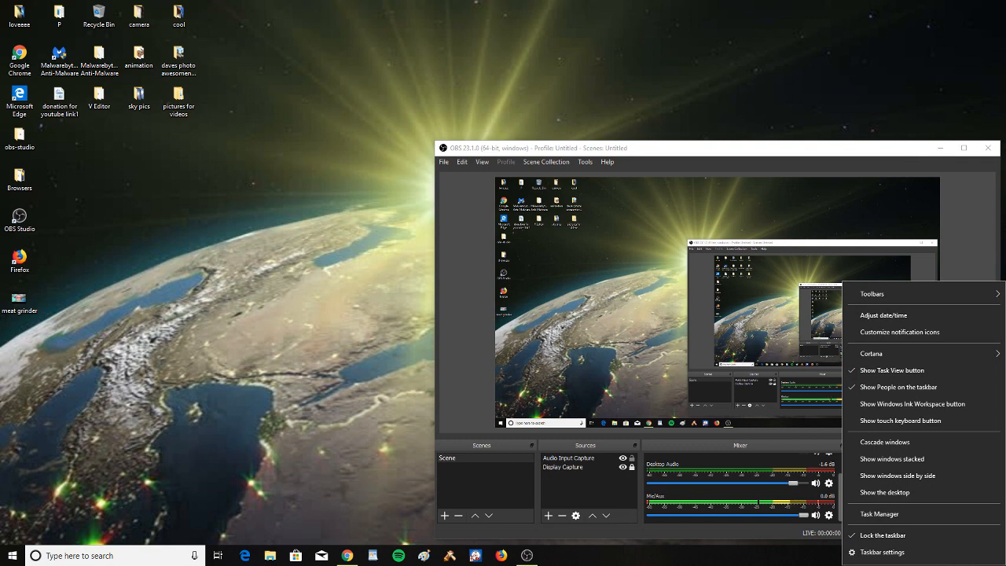
mouse_move(884, 492)
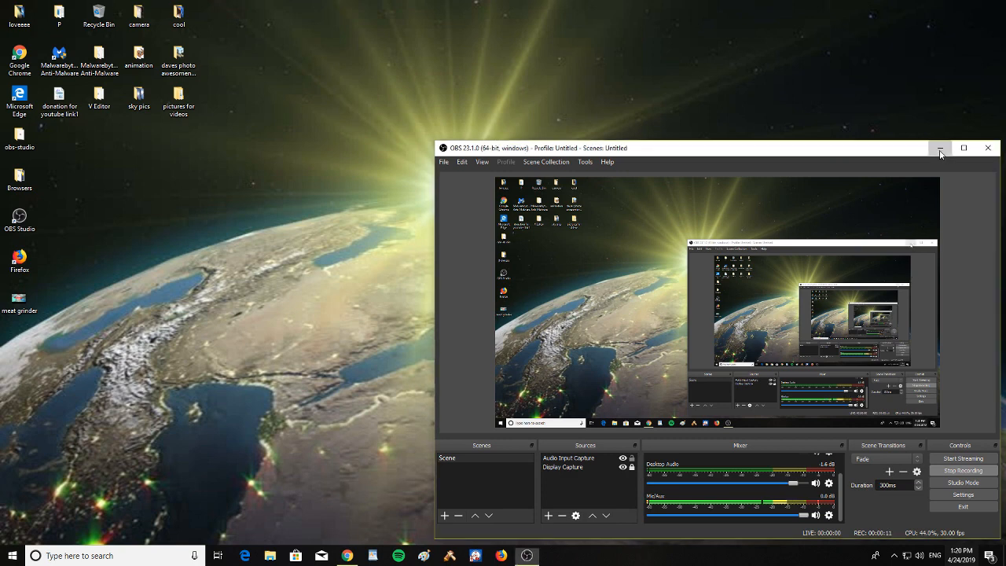
left_click(939, 148)
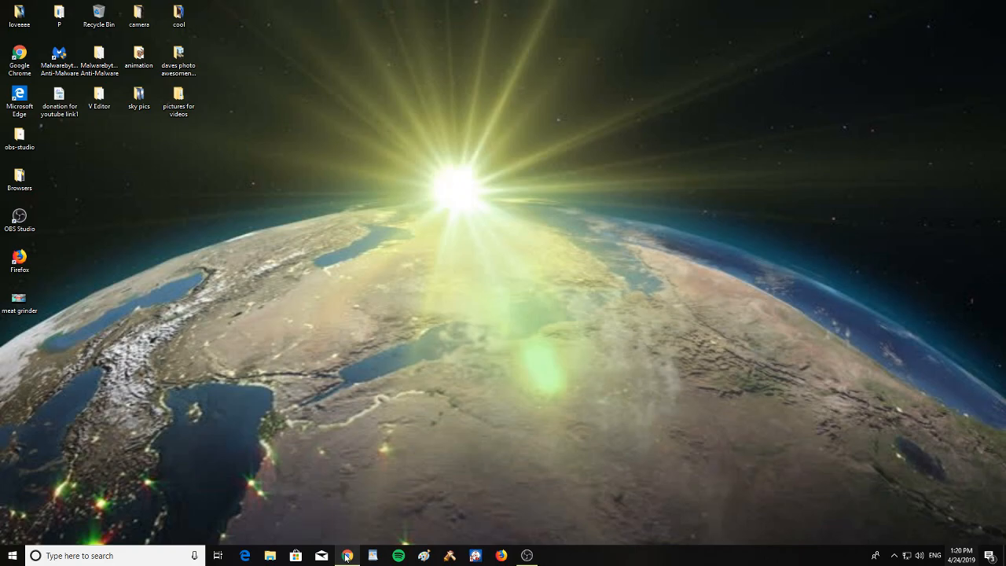
Bring up Chrome and scroll into the WESH 2 article on the fatal meat grinder accident
left_click(347, 556)
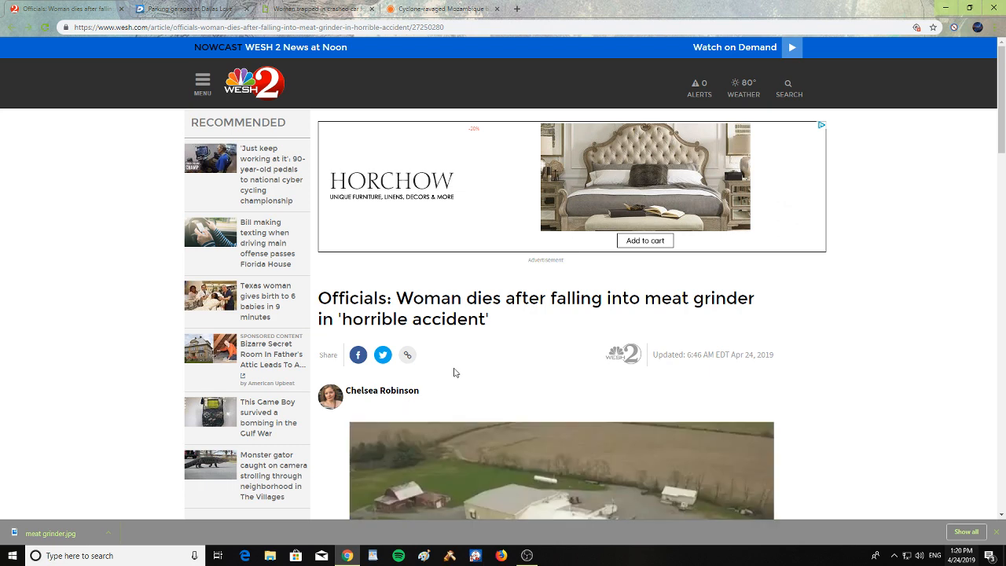
scroll("down", 3)
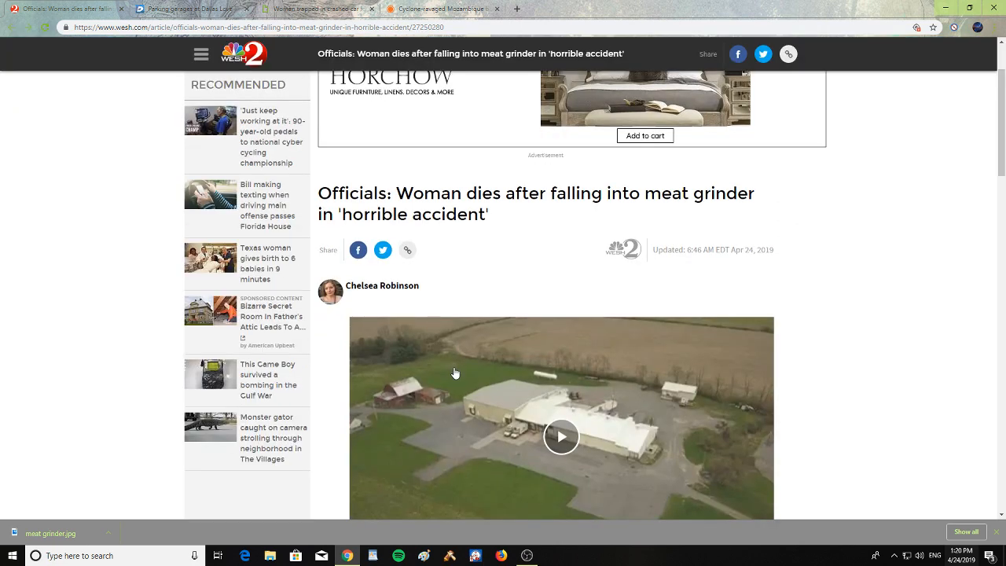
scroll("down", 3)
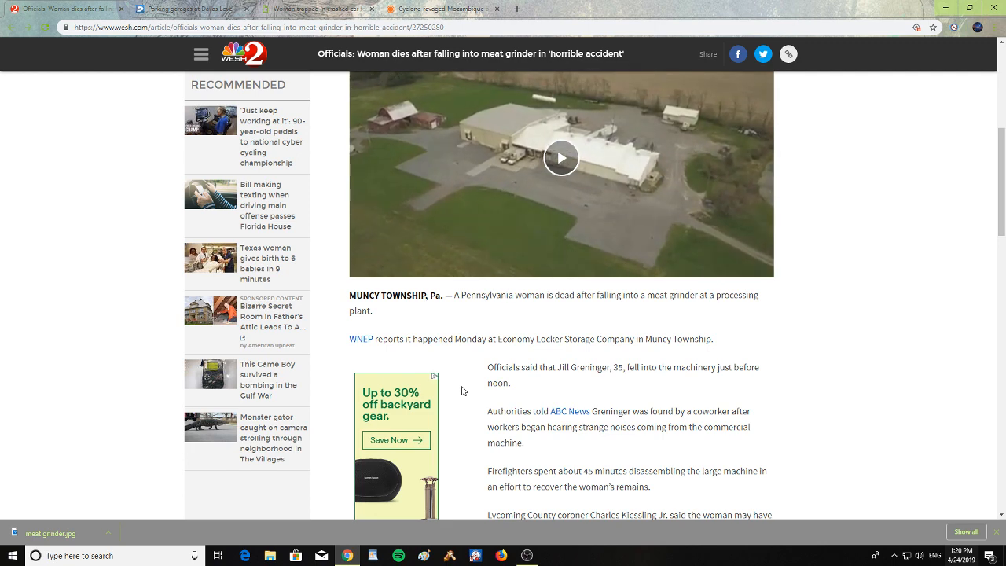
scroll("down", 3)
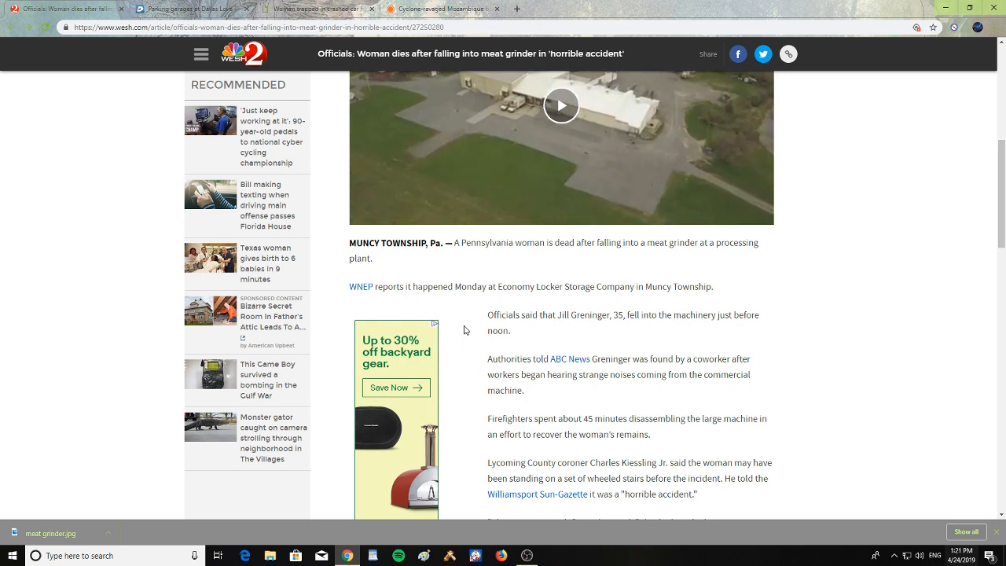
scroll("down", 3)
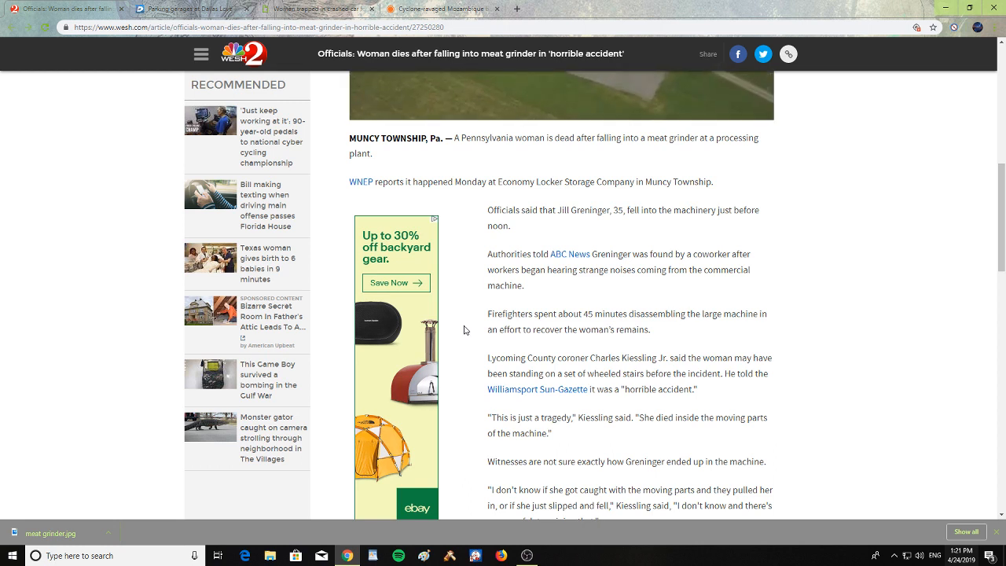
scroll("down", 3)
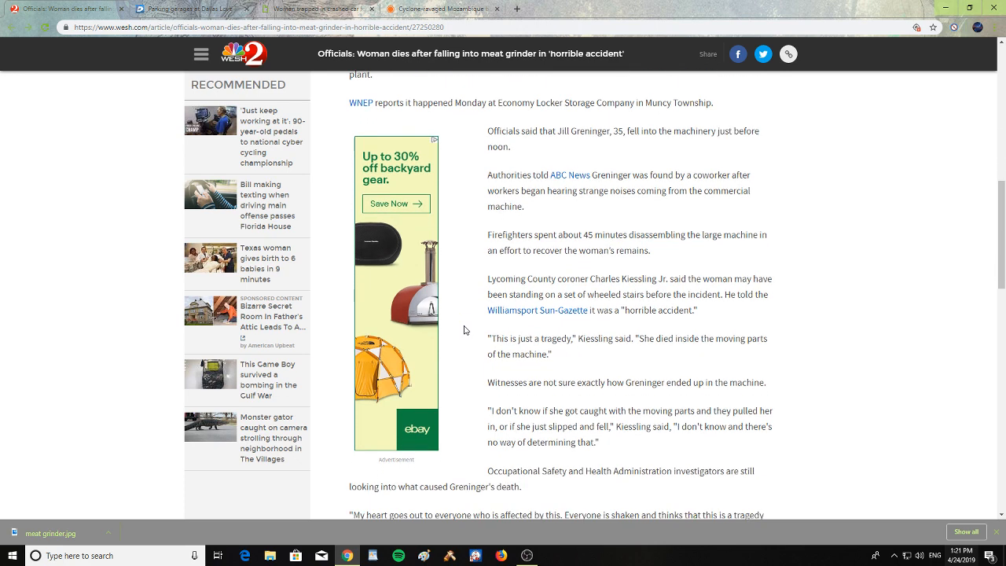
scroll("down", 3)
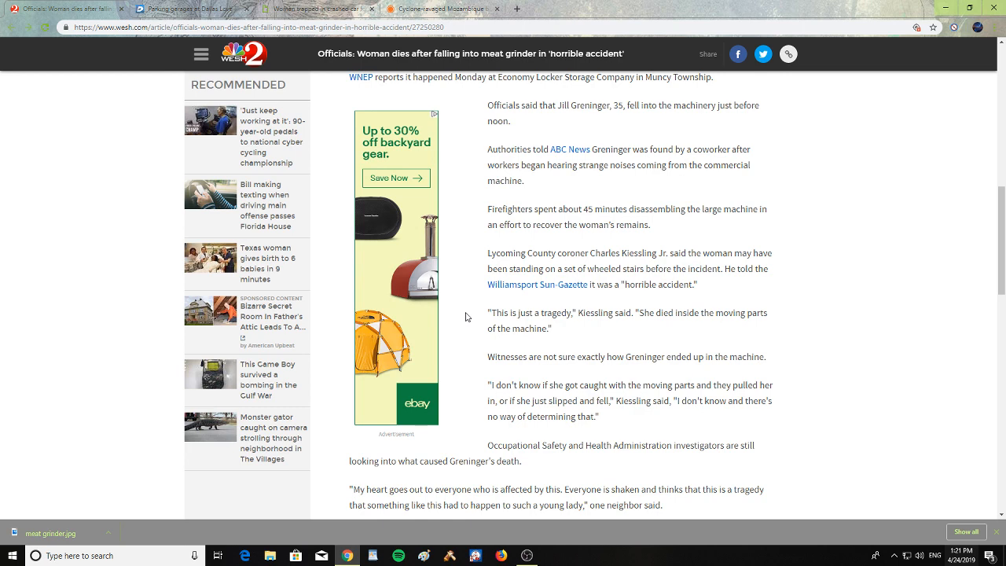
scroll("down", 3)
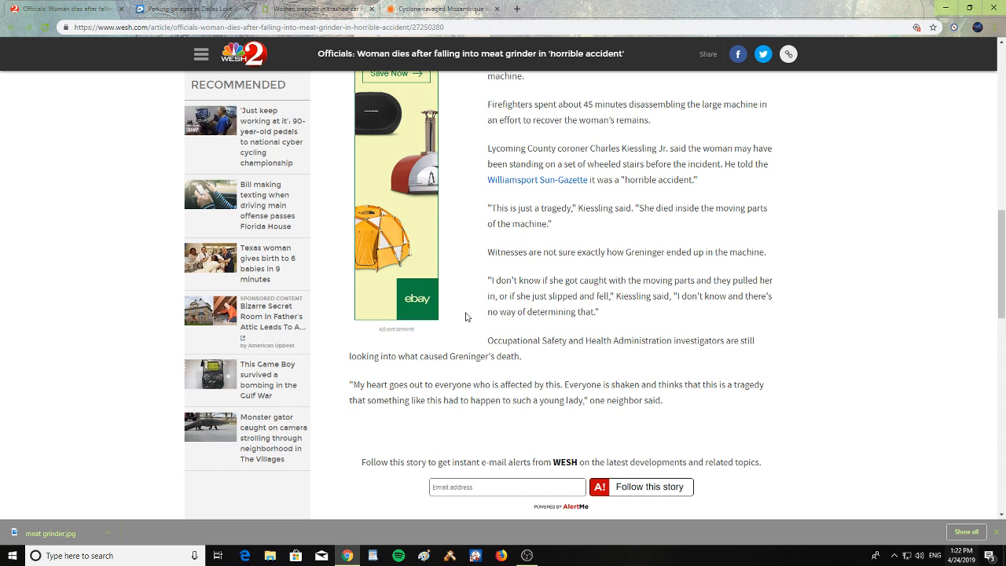
scroll("up", 3)
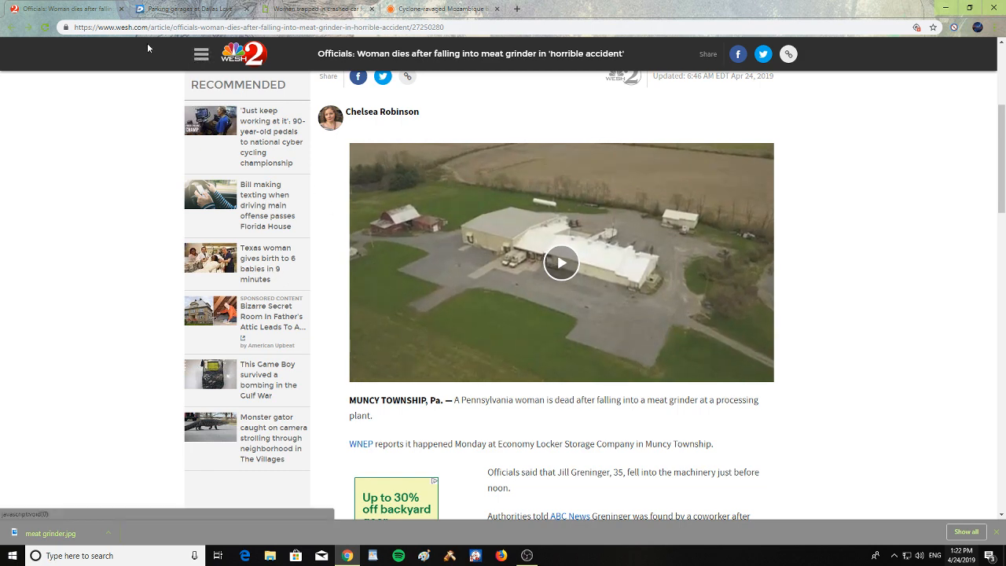
mouse_move(188, 8)
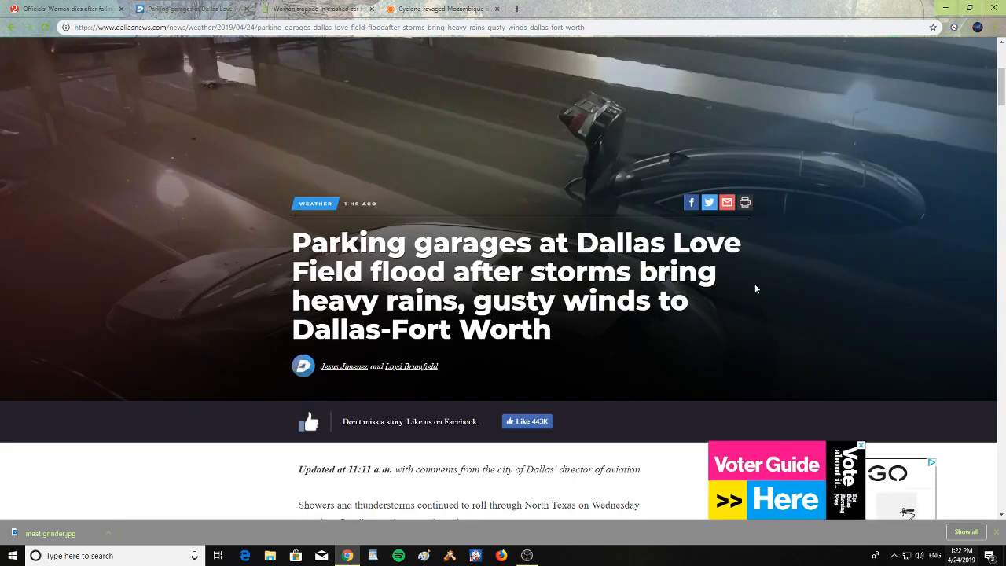
Scroll the Love Field parking garage flooding article down to its embedded tweet
scroll("down", 3)
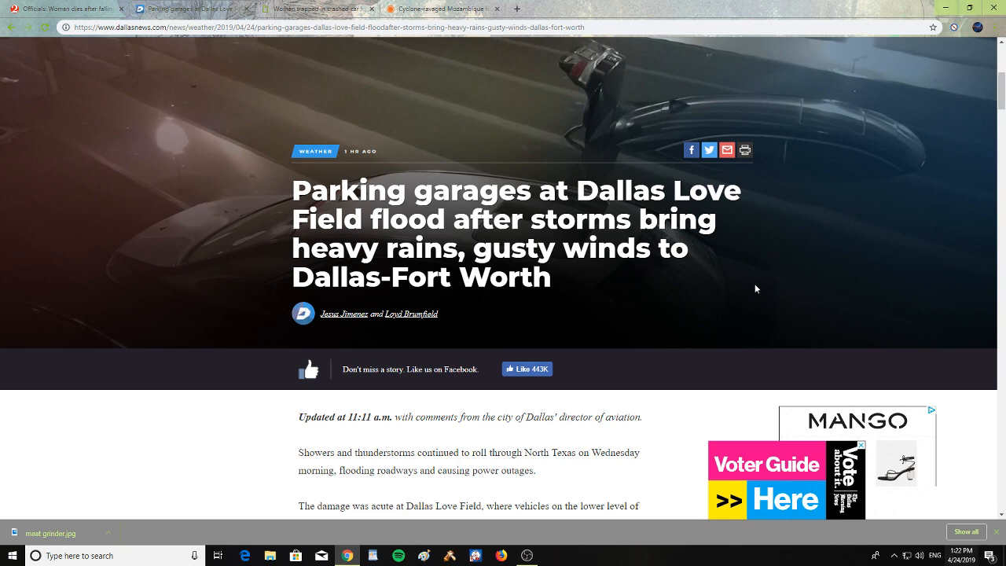
scroll("down", 3)
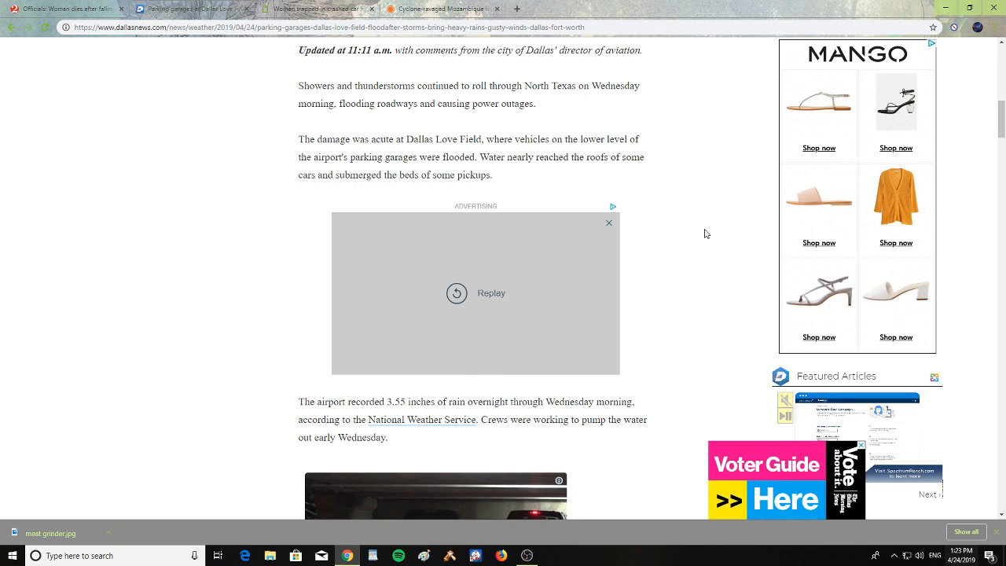
scroll("down", 3)
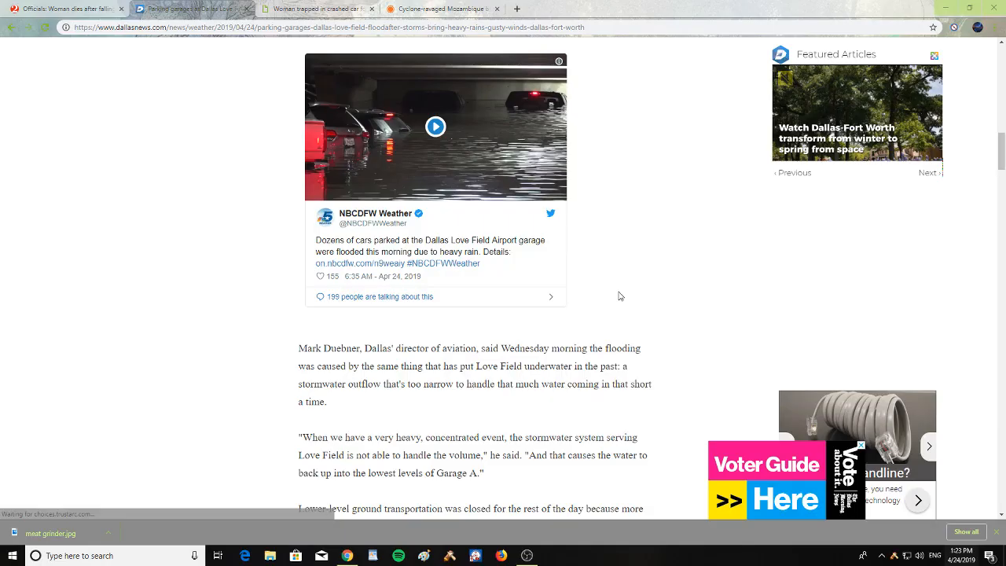
scroll("down", 3)
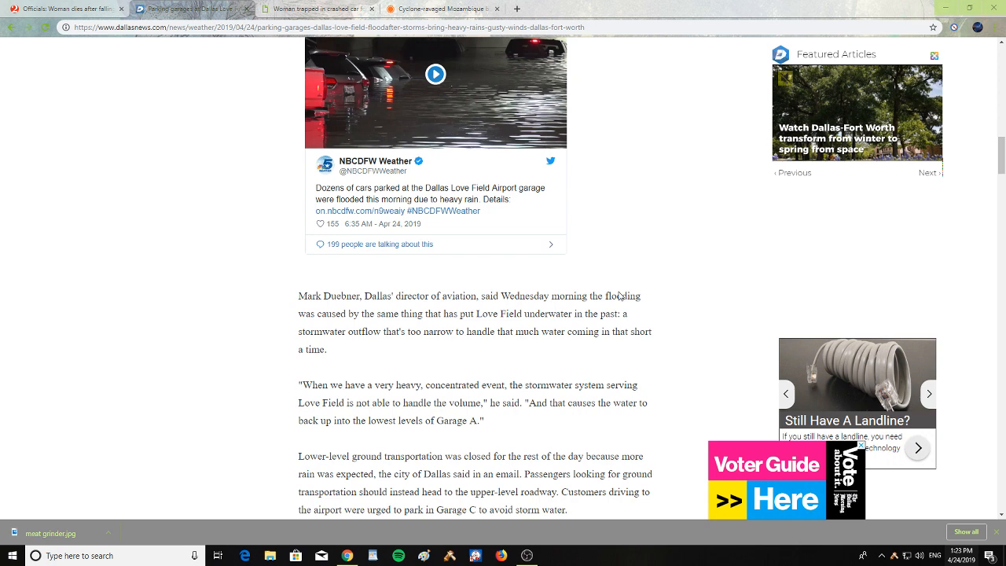
scroll("down", 3)
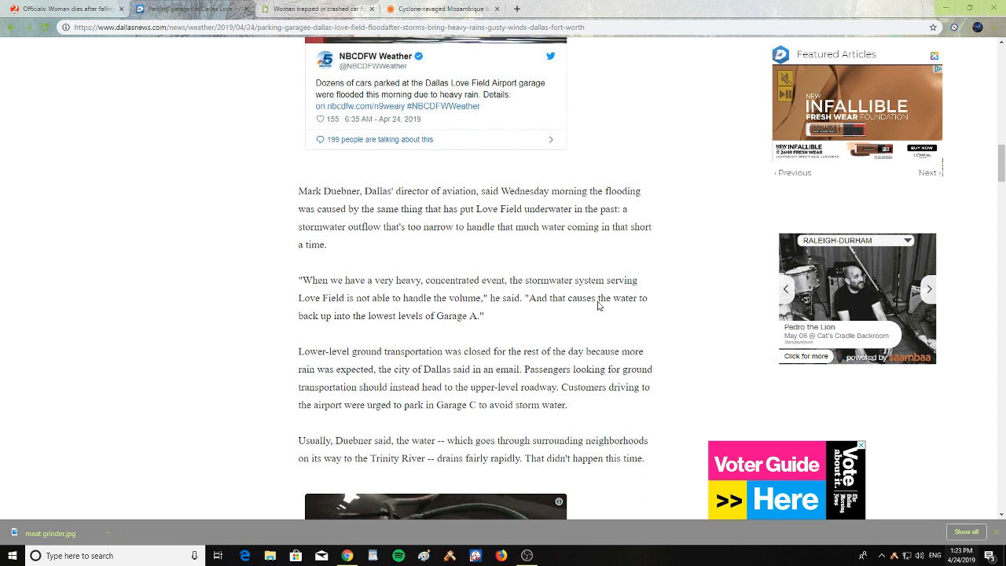
scroll("down", 3)
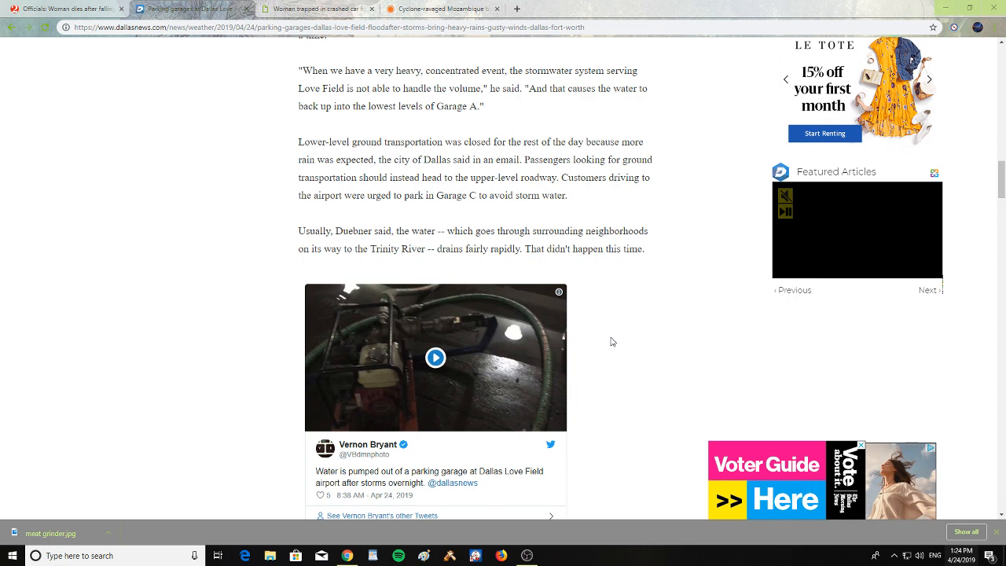
scroll("down", 3)
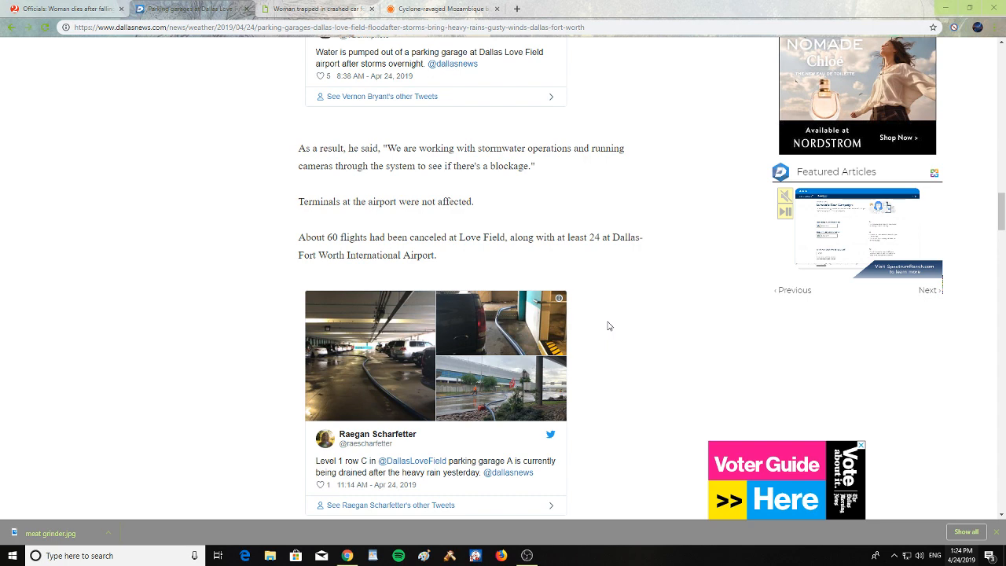
scroll("down", 3)
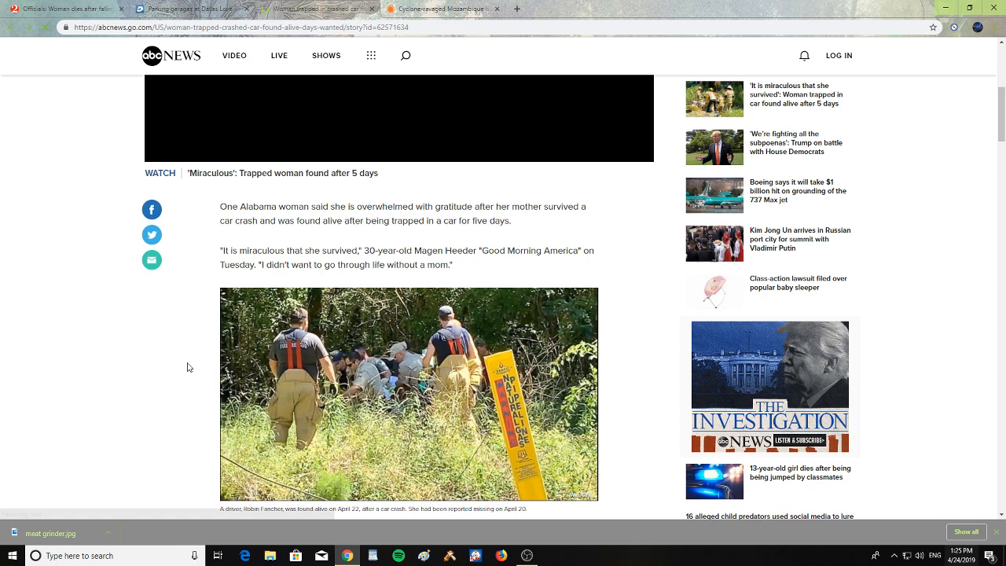
Scroll the crashed-car article down to the daughter's closing message about not taking family for granted
scroll("down", 3)
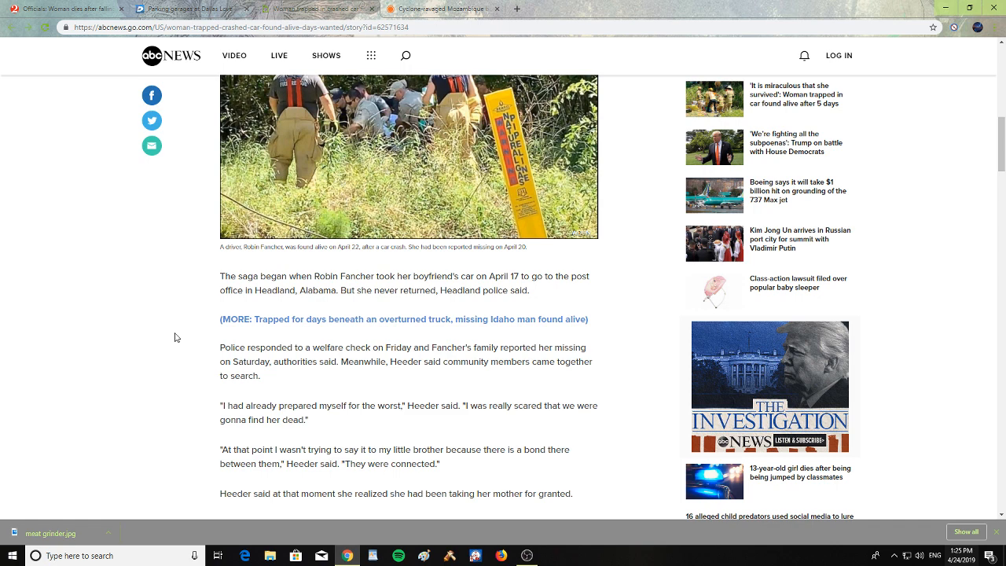
scroll("down", 3)
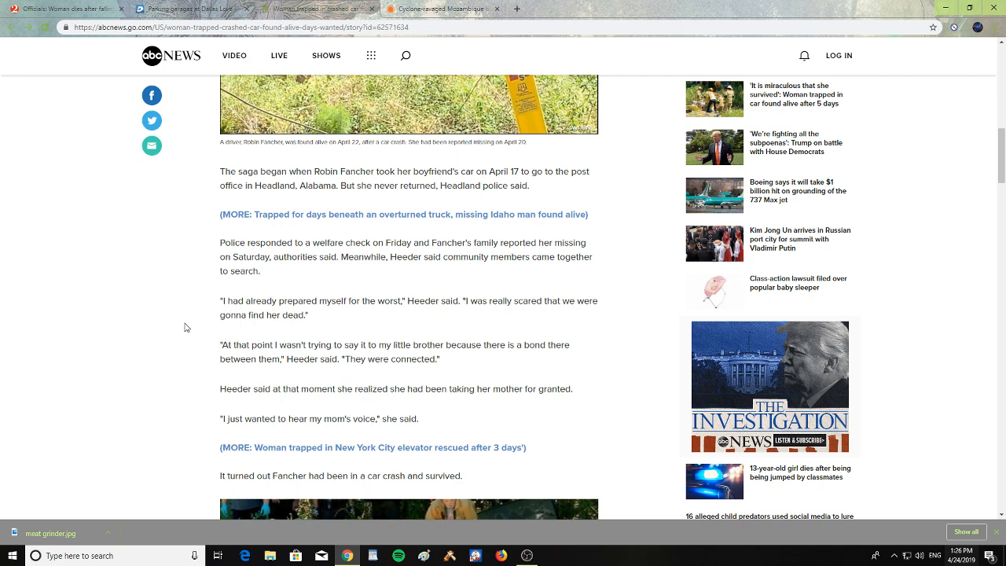
scroll("down", 3)
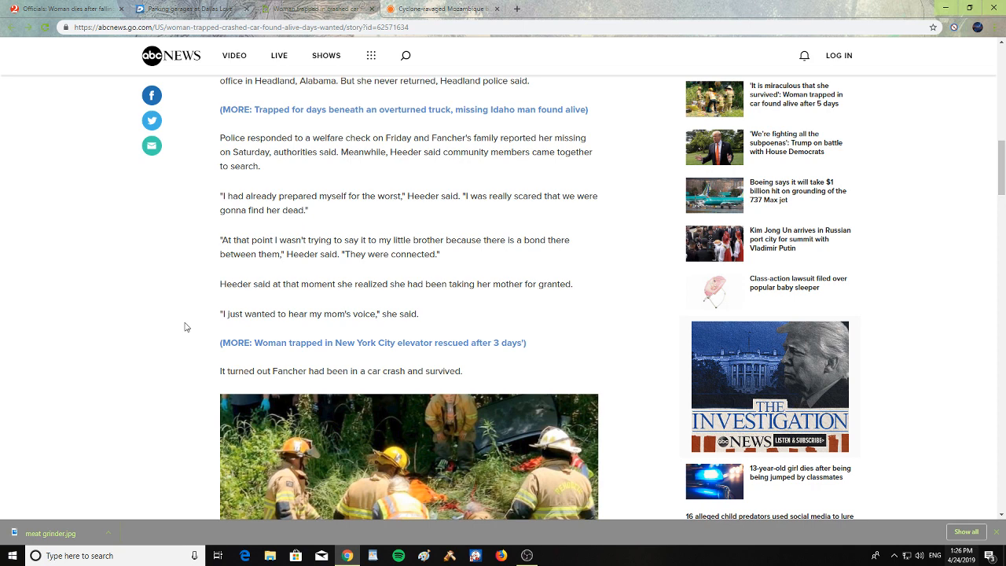
scroll("down", 3)
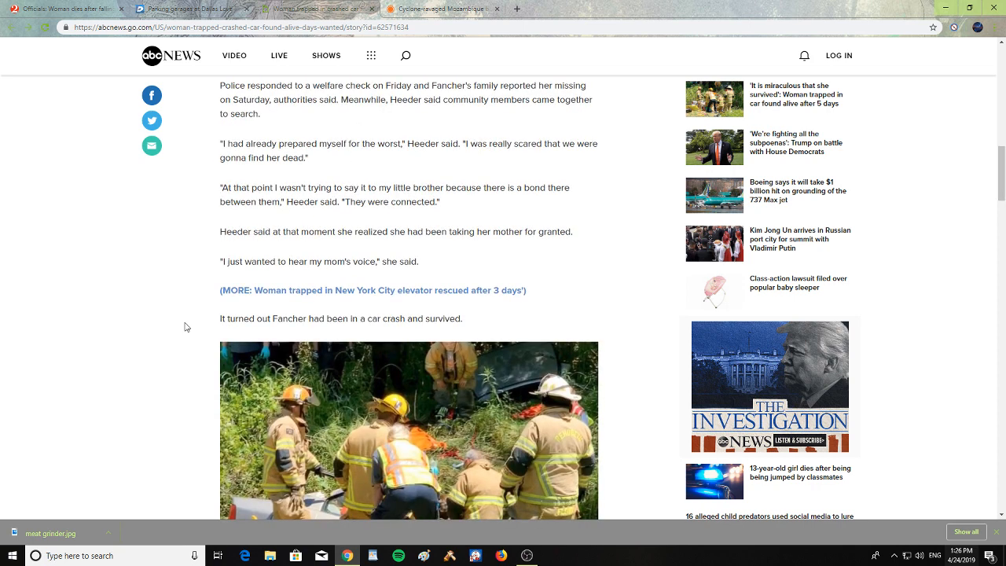
scroll("down", 3)
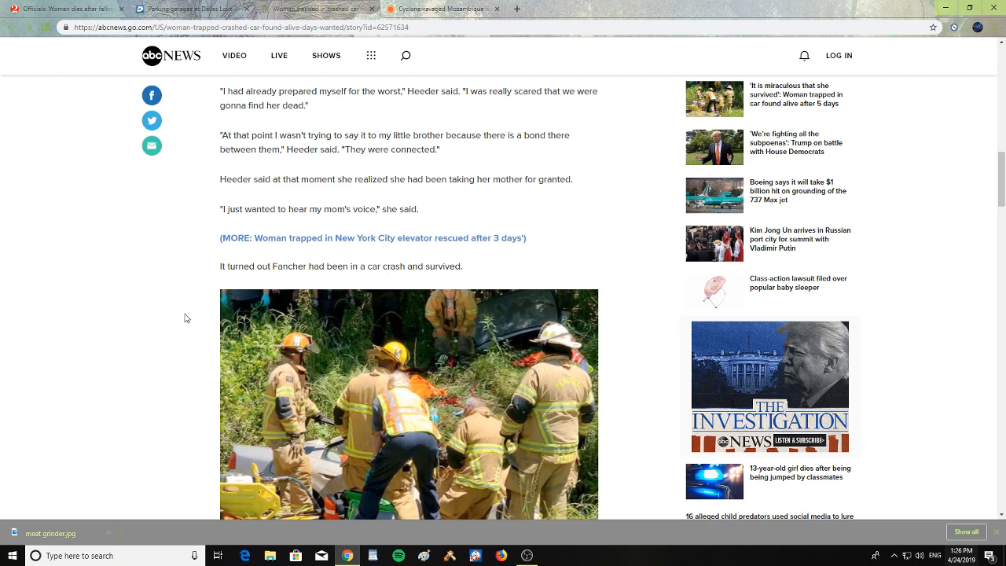
scroll("down", 3)
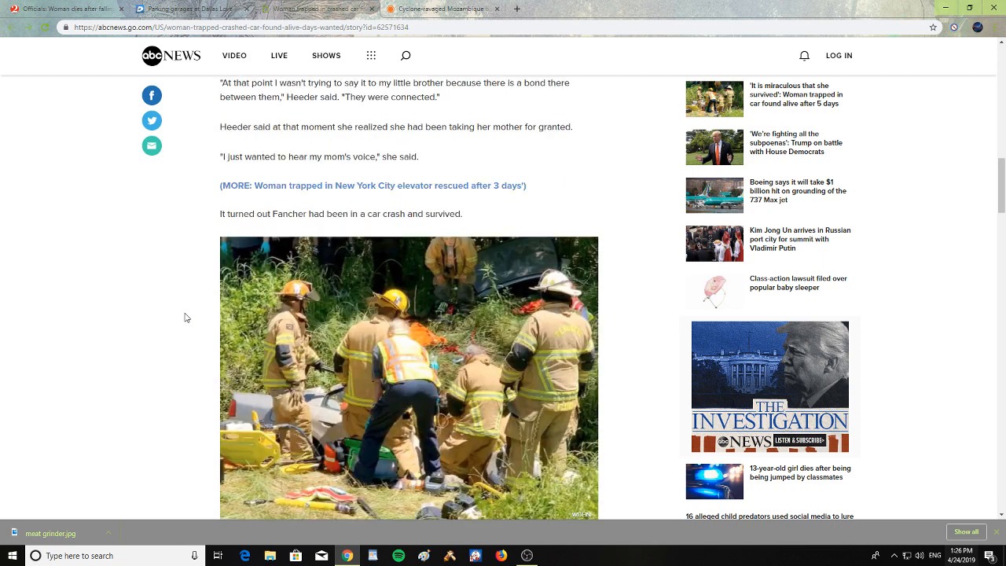
scroll("down", 3)
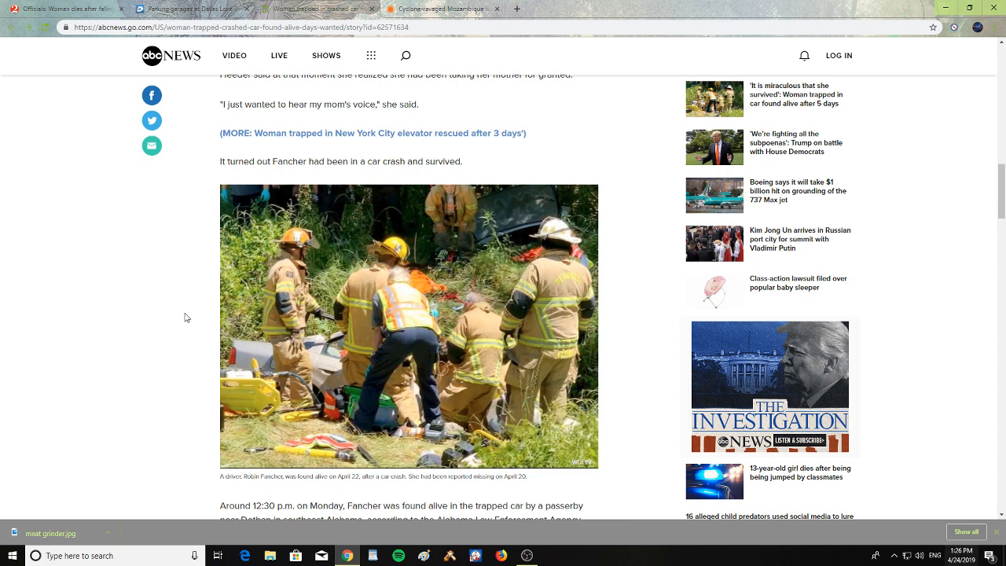
scroll("down", 3)
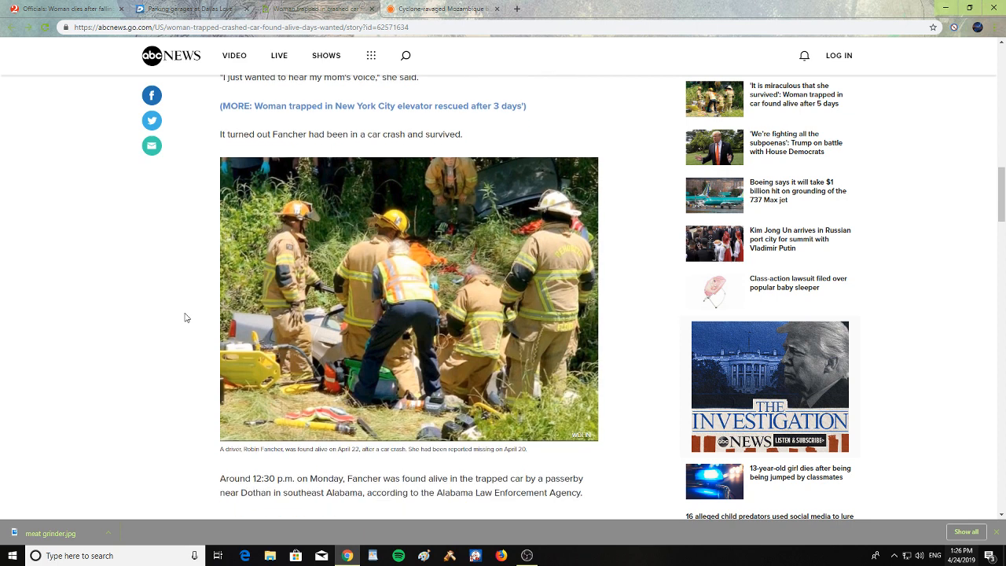
scroll("down", 3)
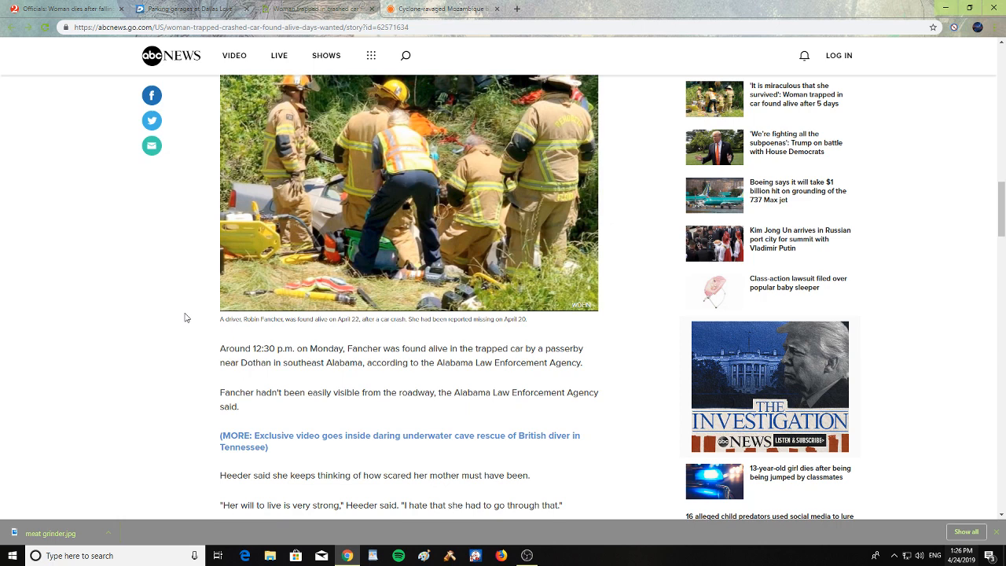
scroll("down", 3)
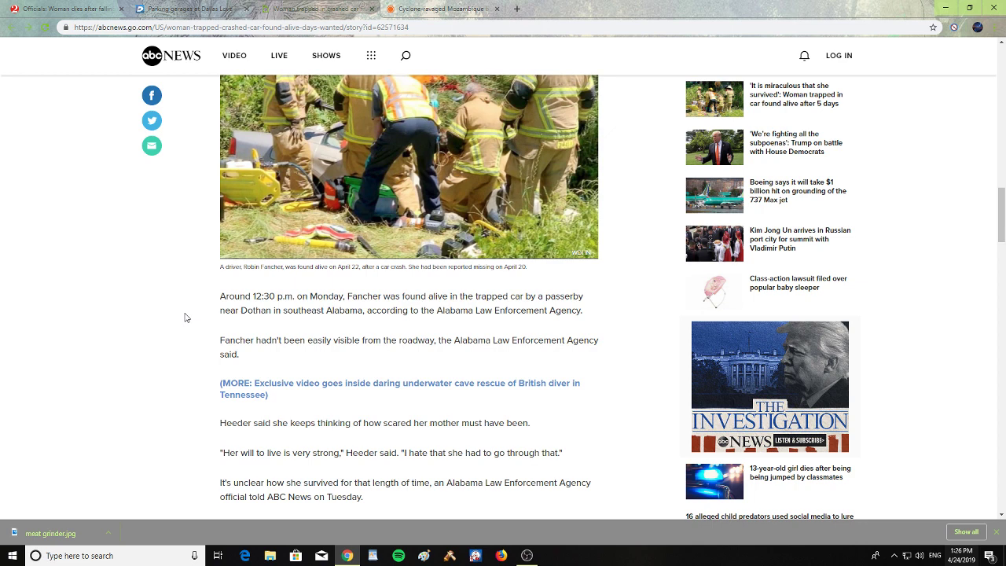
scroll("down", 3)
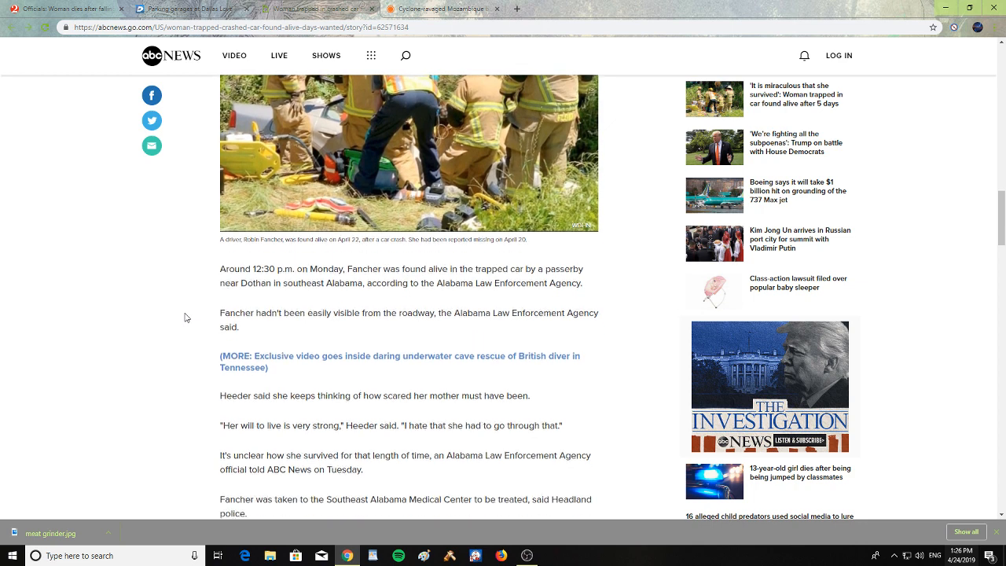
scroll("down", 3)
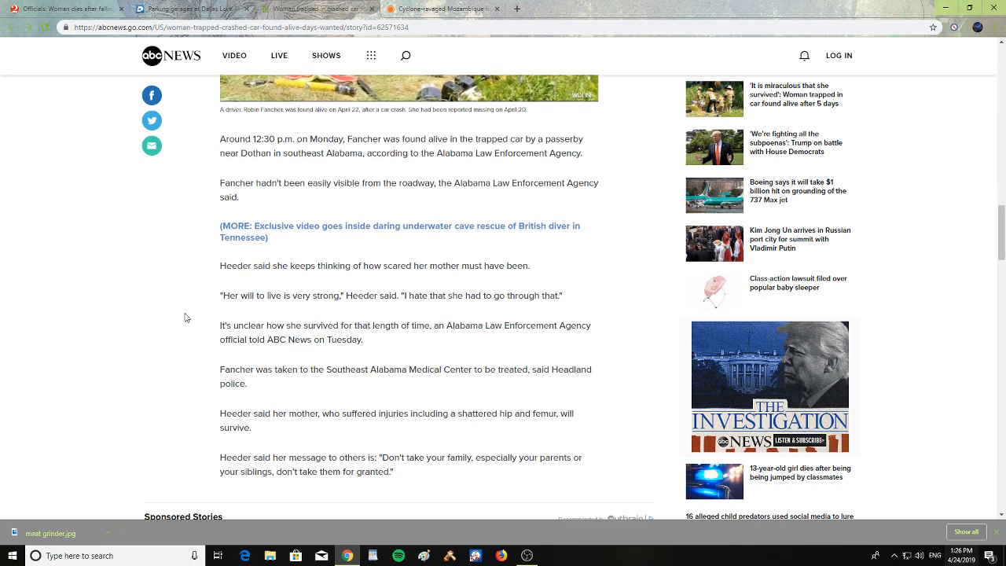
Scroll just past the article's final paragraph to the Sponsored Stories section
scroll("down", 3)
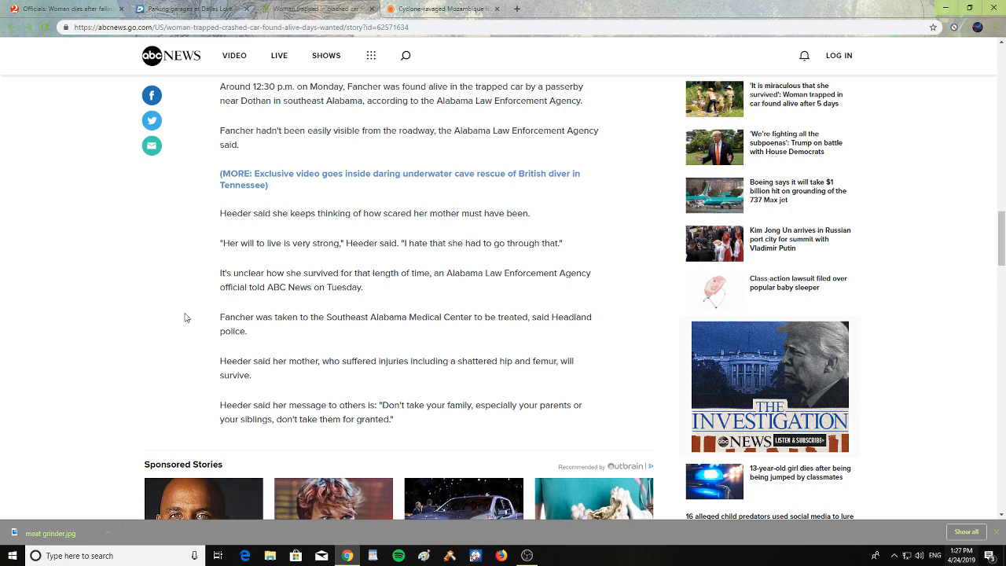
scroll("down", 3)
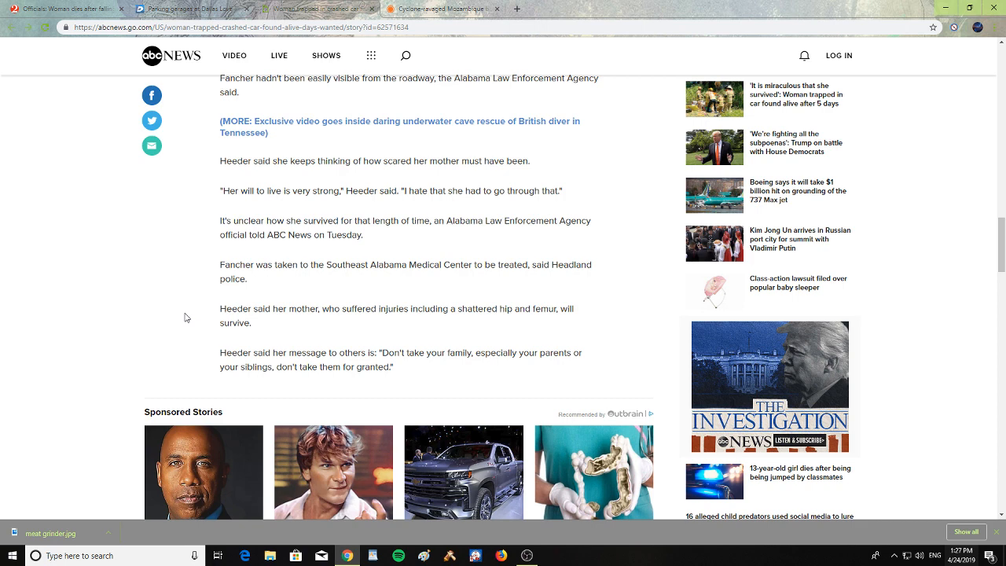
mouse_move(190, 277)
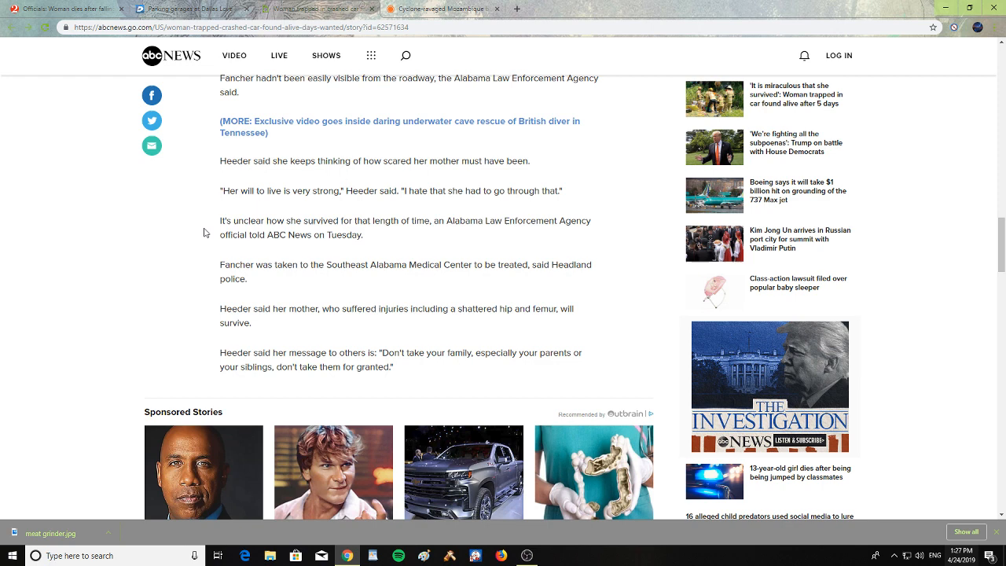
mouse_move(437, 8)
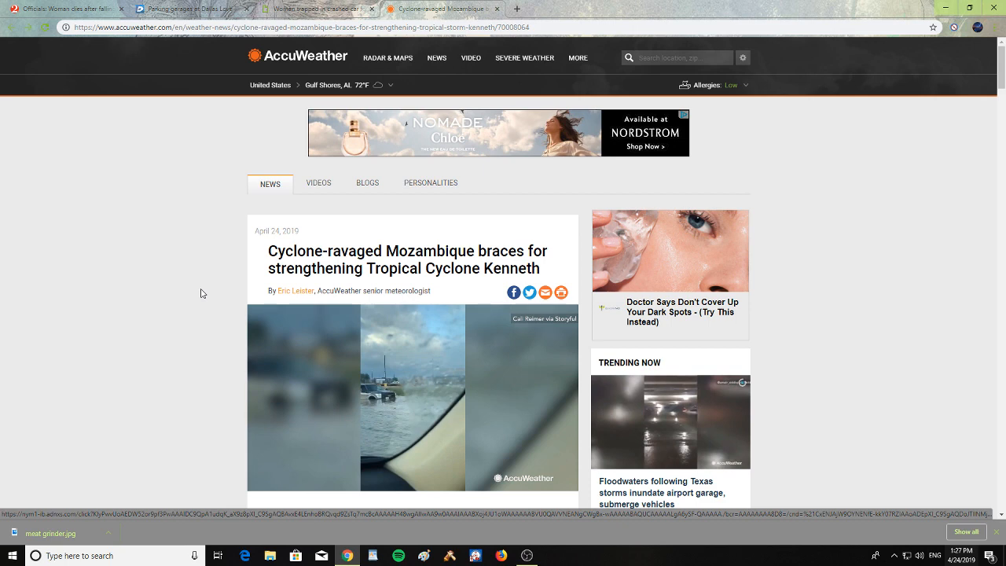
Scroll the Cyclone Kenneth article past its forecast map to the Mozambique and Tanzania paragraphs
scroll("down", 3)
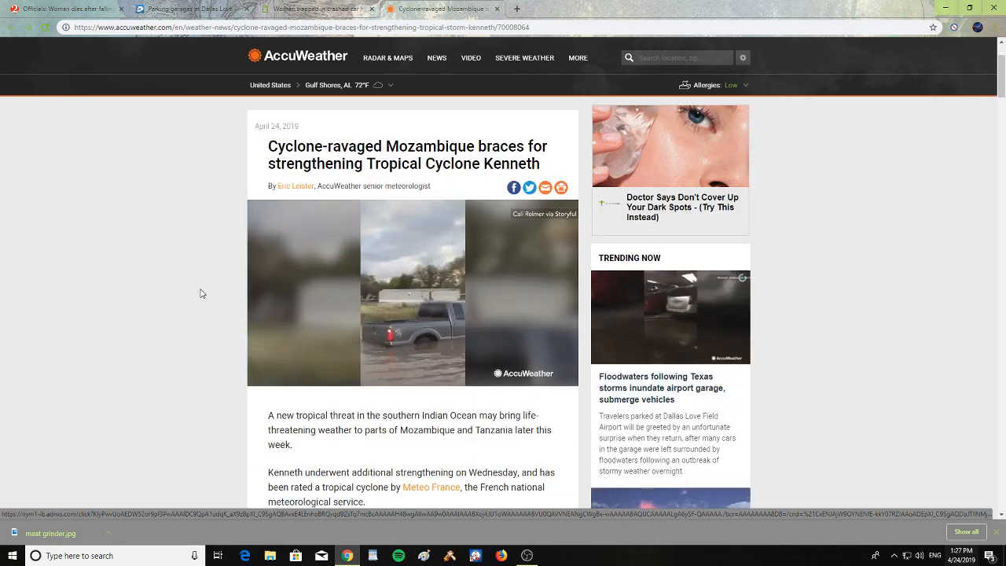
scroll("down", 3)
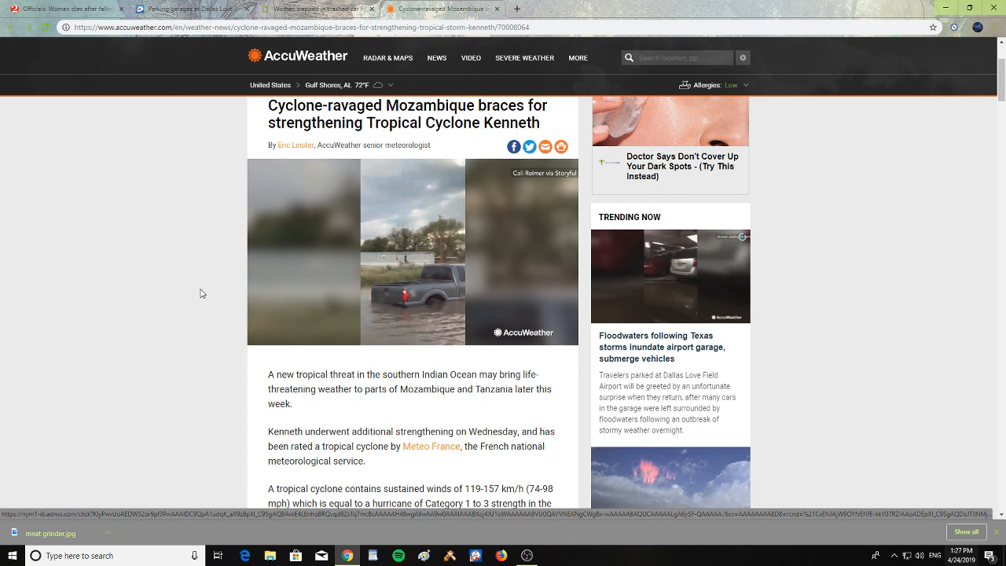
scroll("down", 3)
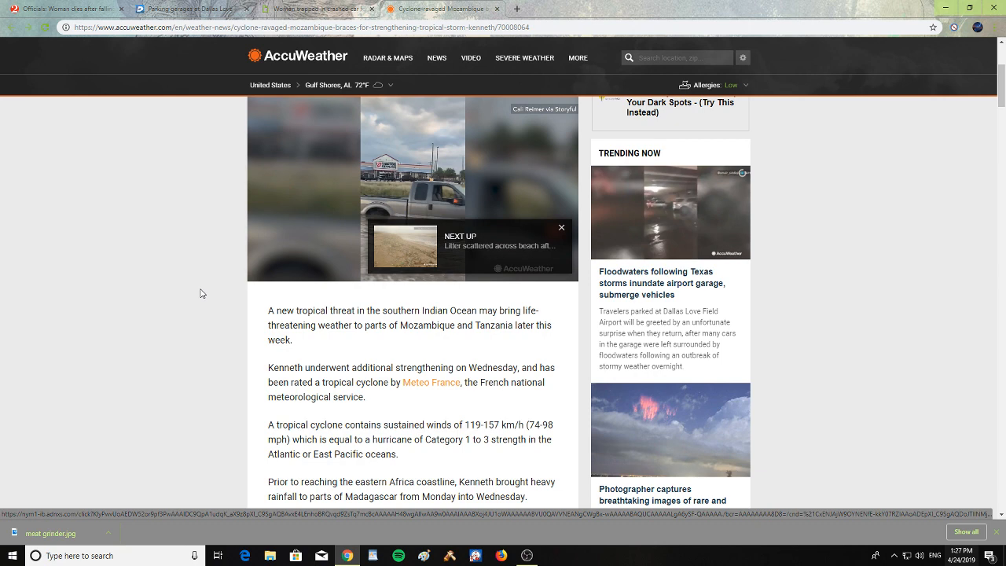
scroll("down", 3)
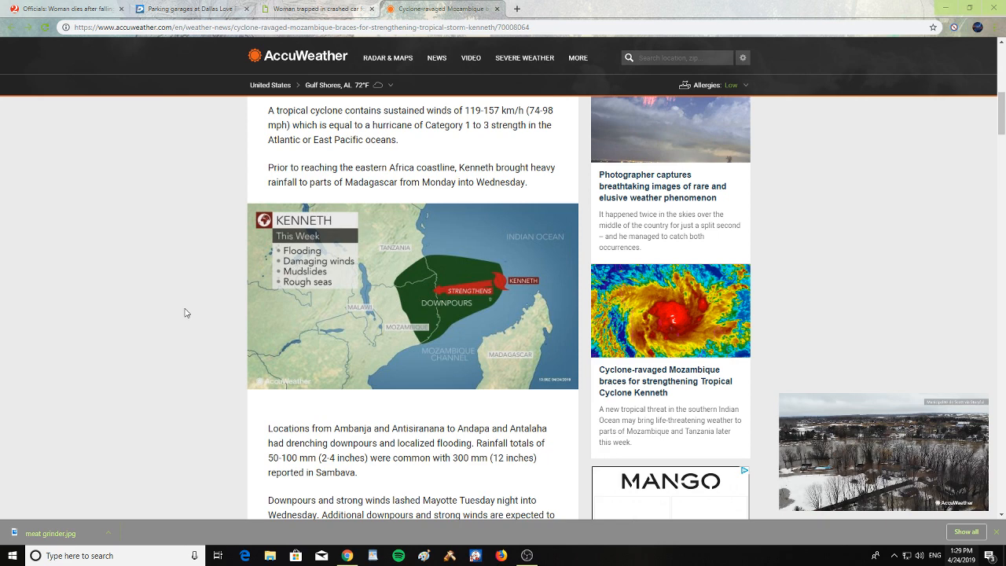
Read the Kenneth article past the Comoros warning, then bring up the OBS Studio window
scroll("down", 3)
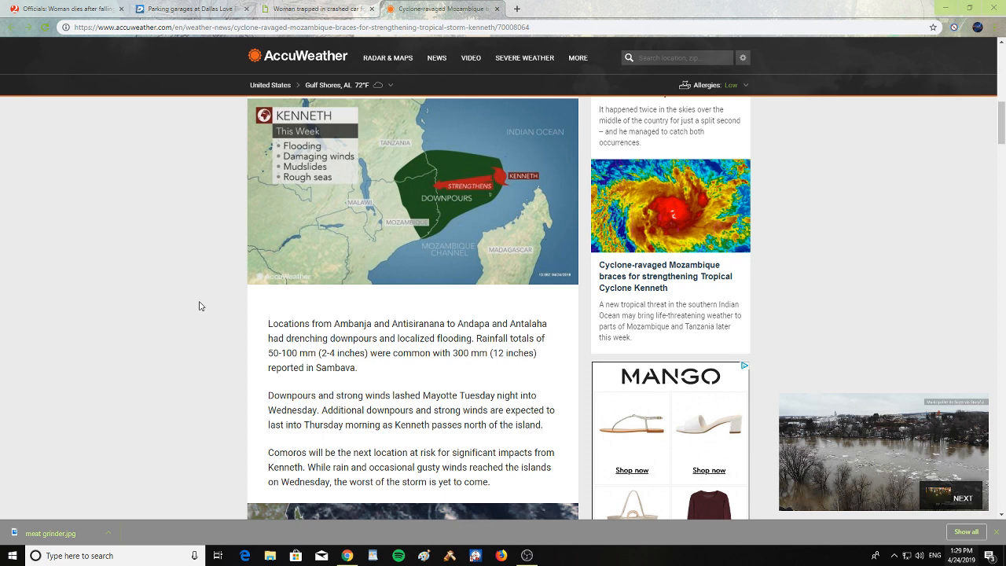
scroll("down", 3)
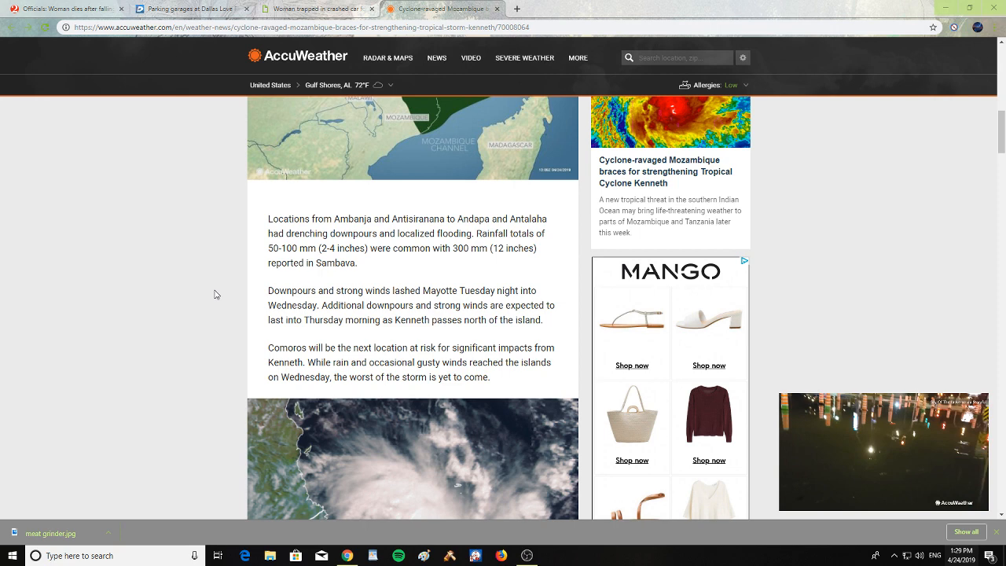
scroll("up", 3)
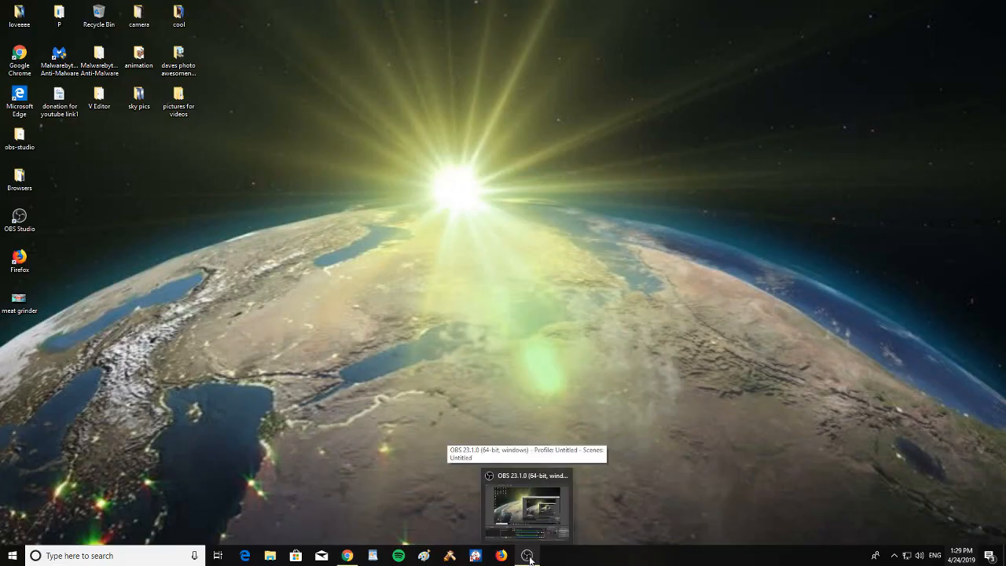
left_click(526, 507)
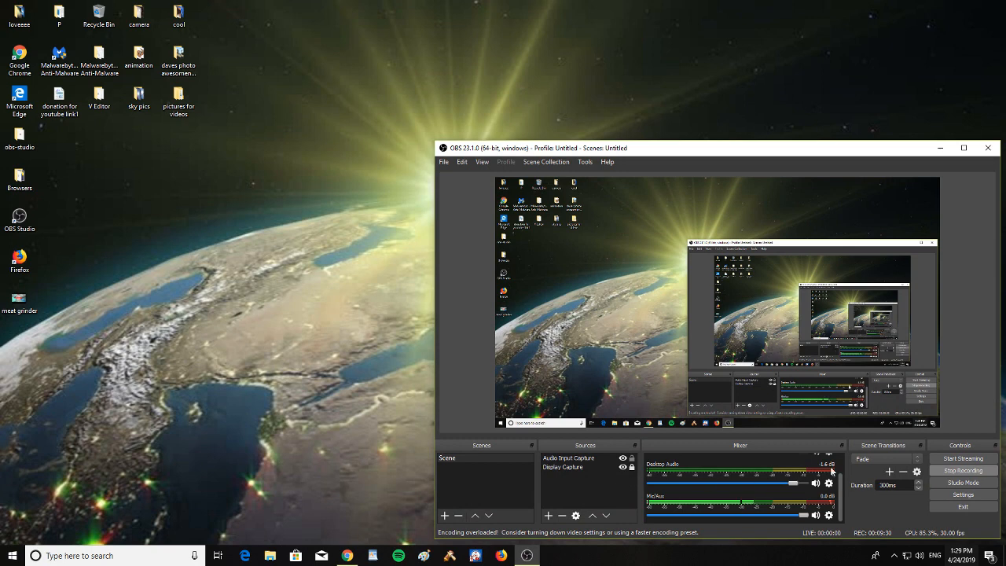